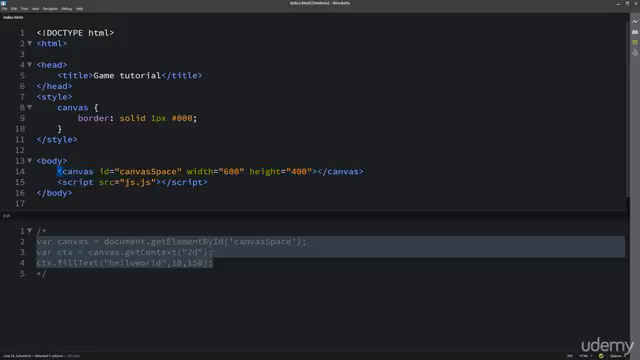
# Step: Comment out the <canvas> line and begin a 'var' declaration after the /* */ block
pyautogui.press('ctrl+/')
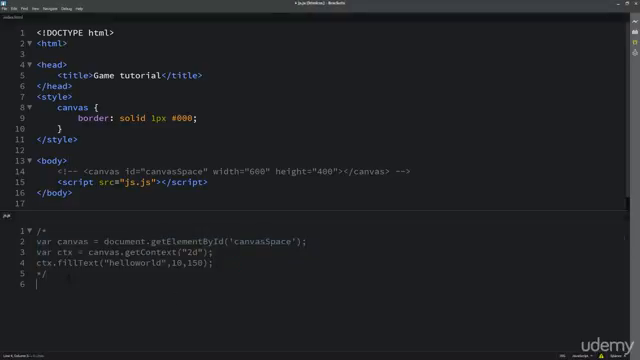
pyautogui.write('var')
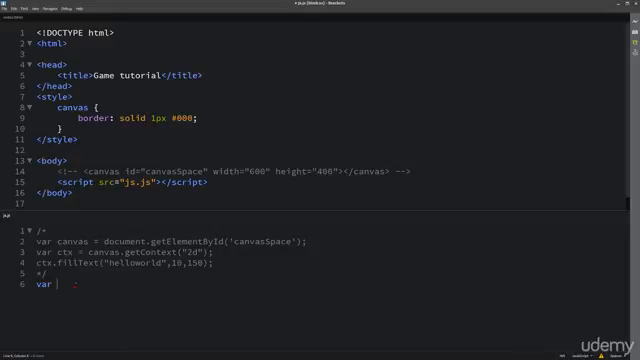
# Step: Write var canvas = document.createElement("canvas"); using autocomplete
pyautogui.write('canvas')
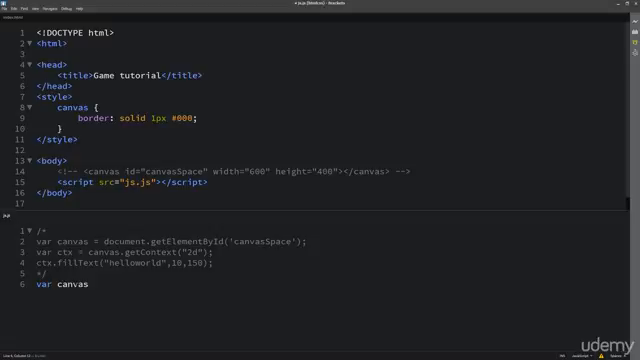
pyautogui.write('d')
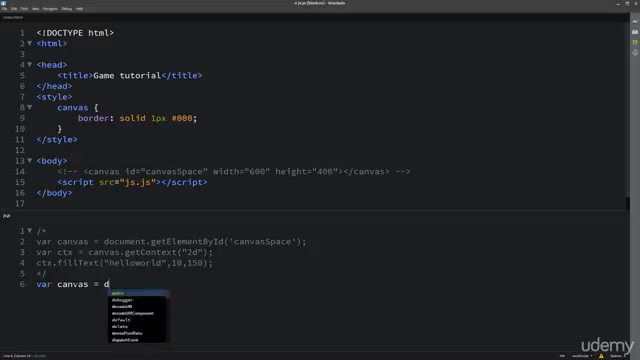
pyautogui.write('ocuemn')
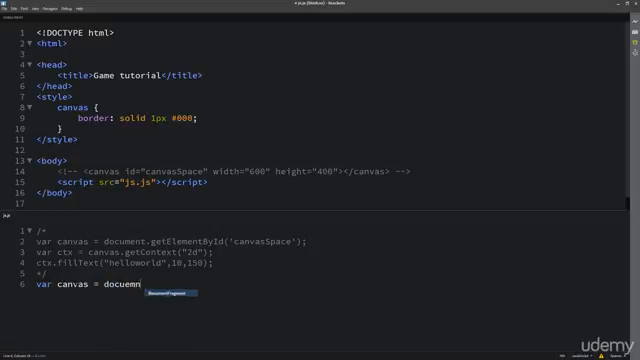
pyautogui.write('ocument')
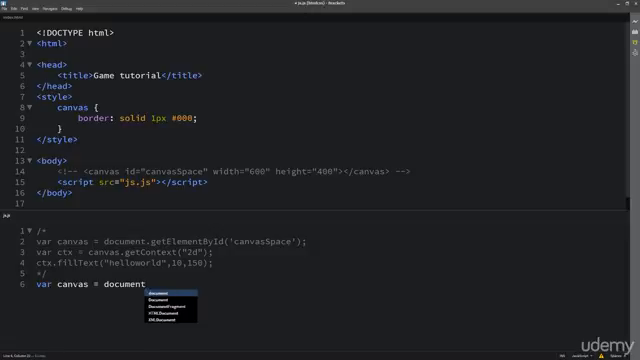
pyautogui.write('.createElement(')
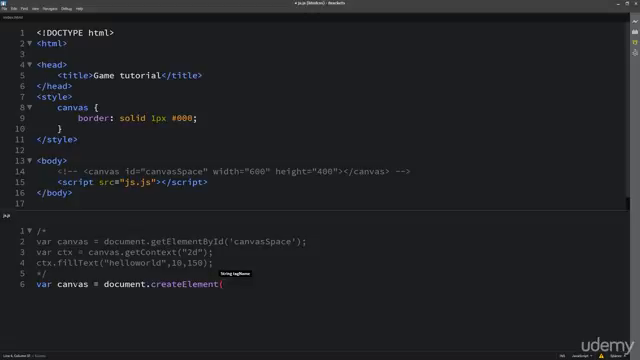
pyautogui.write('"')
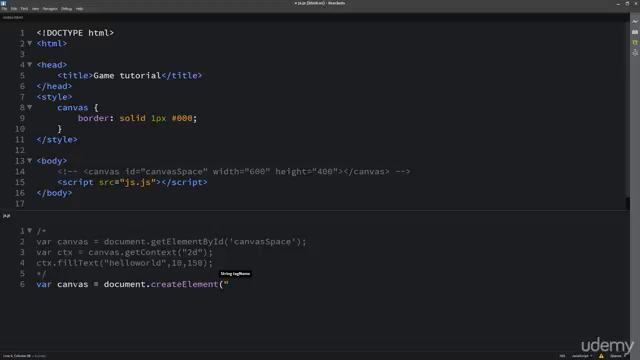
pyautogui.write('canva')
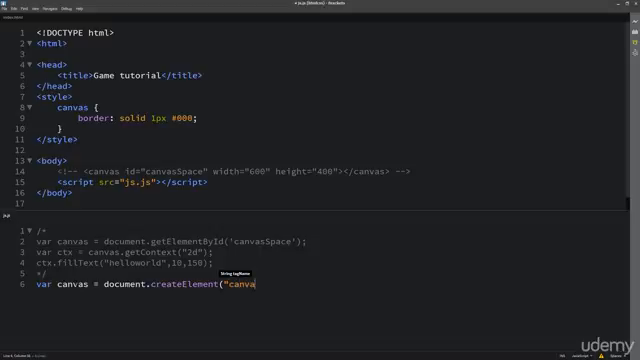
pyautogui.write('s')
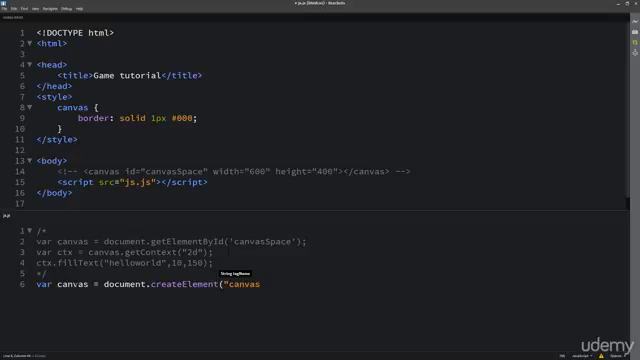
pyautogui.write('")')
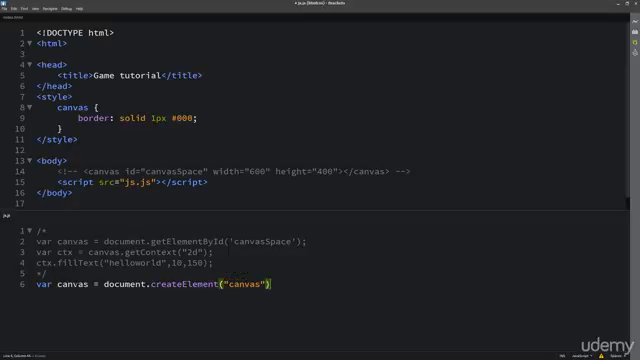
pyautogui.write(';')
pyautogui.write('var')
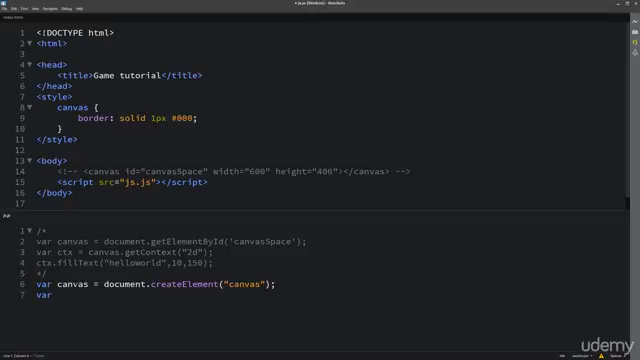
# Step: Write var ctx = canvas.getContext("2d"); to get the 2D drawing context
pyautogui.write('ctx')
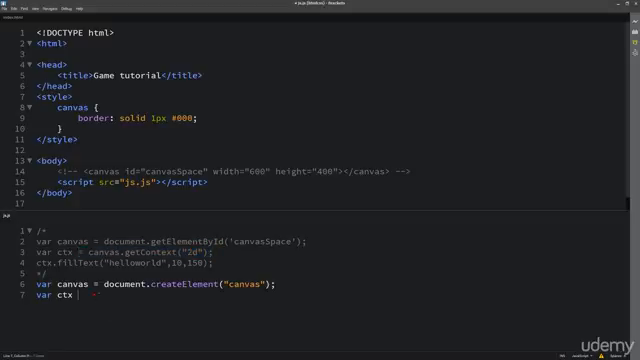
pyautogui.write('= canvas.getContext("2d");')
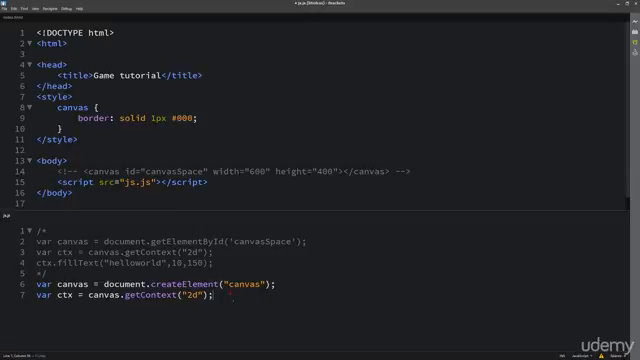
# Step: Write canvas.height = 400; and canvas.width = 600;, then begin the document line
pyautogui.write('canvas')
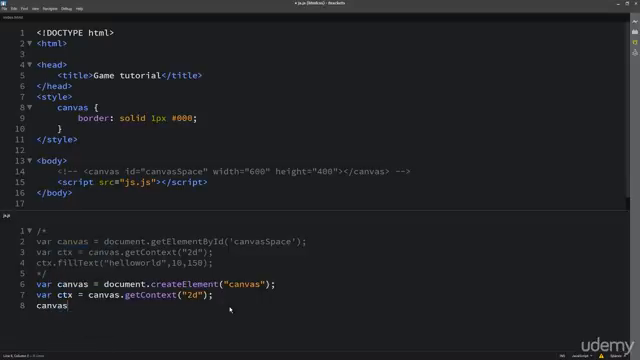
pyautogui.write('.height')
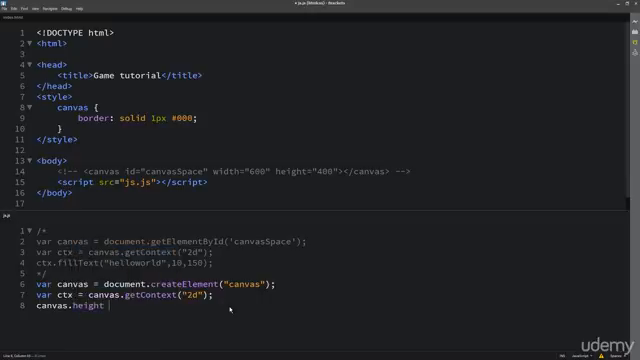
pyautogui.write('=')
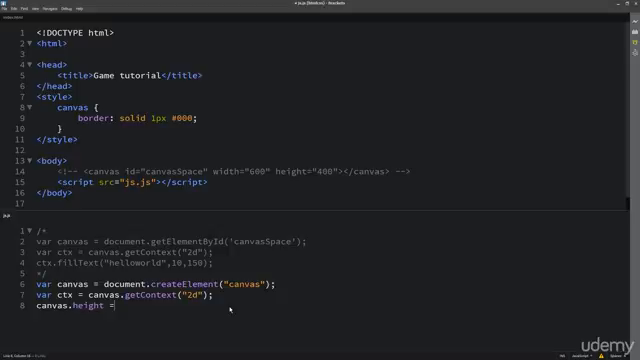
pyautogui.write('400;')
pyautogui.write('canvas.width =')
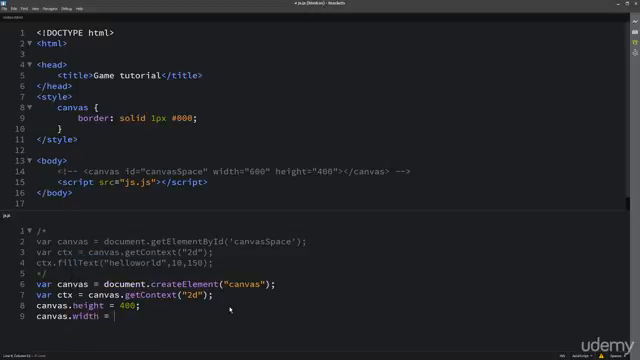
pyautogui.write('600;')
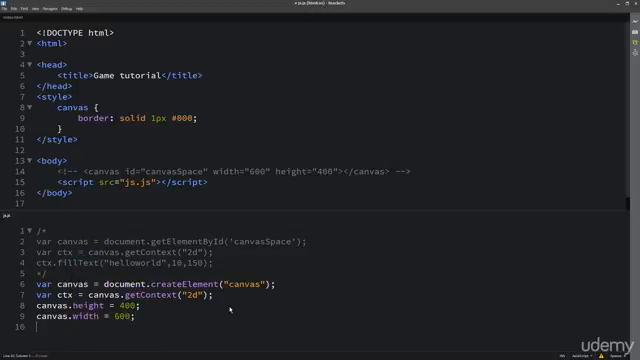
pyautogui.scroll(-3)
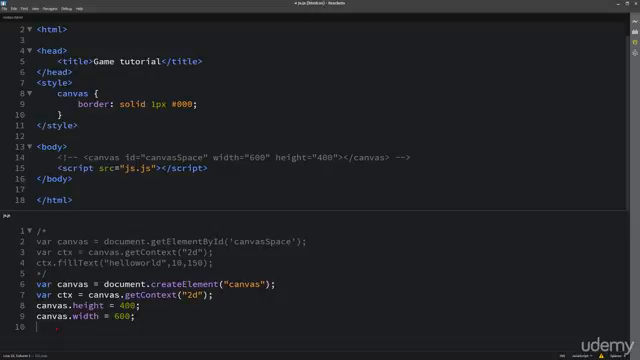
pyautogui.write('document.body.appe')
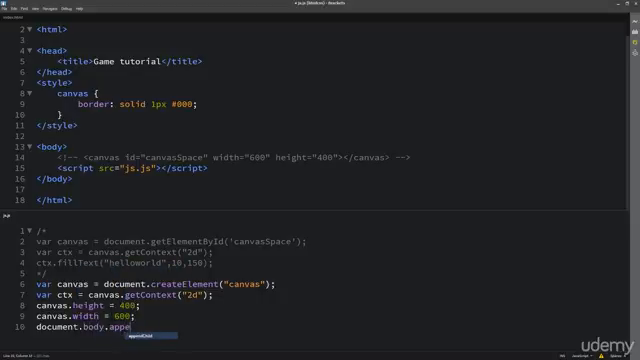
# Step: Complete document.body.appendChild(canvas); and view the bordered canvas in the browser
pyautogui.write('ndChild')
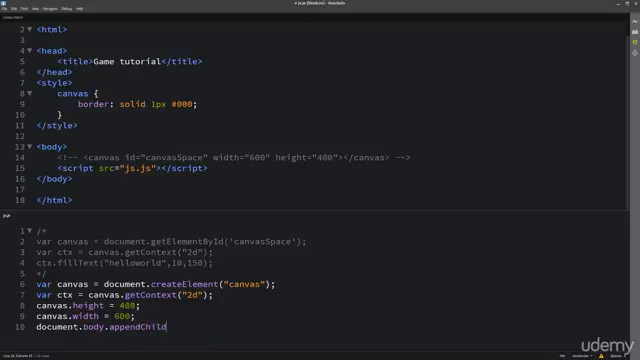
pyautogui.write('(c')
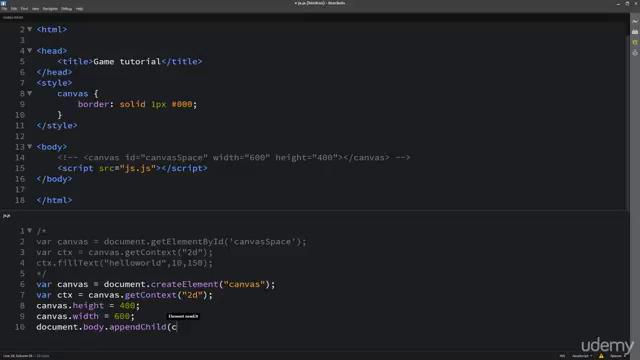
pyautogui.write('anvas);')
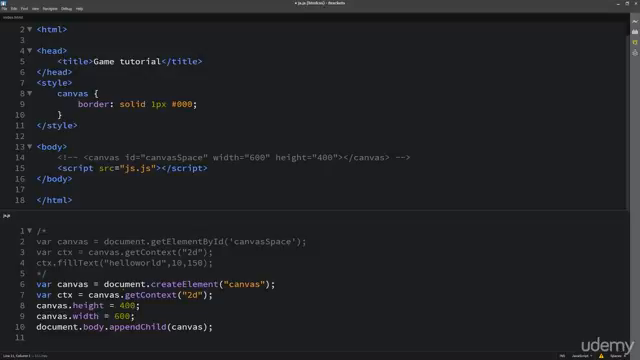
pyautogui.doubleClick(120, 264)
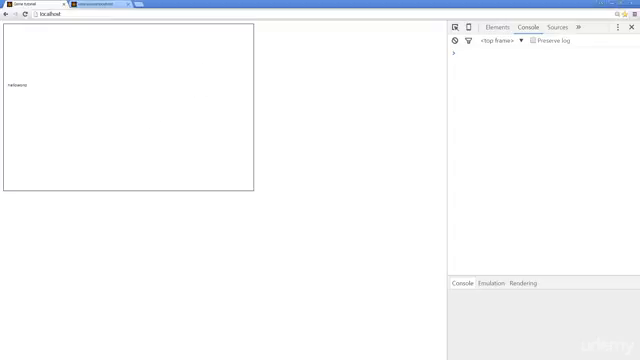
pyautogui.moveTo(128, 84)
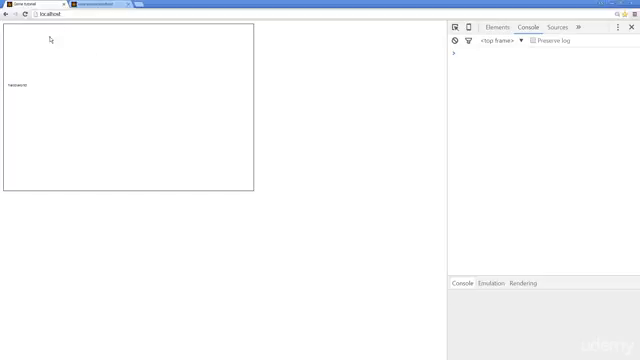
pyautogui.moveTo(484, 168)
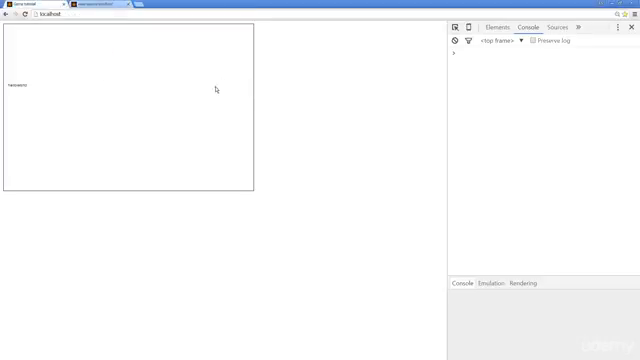
pyautogui.moveTo(112, 110)
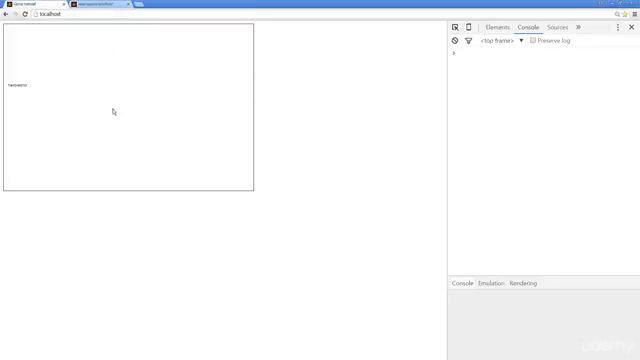
pyautogui.moveTo(166, 128)
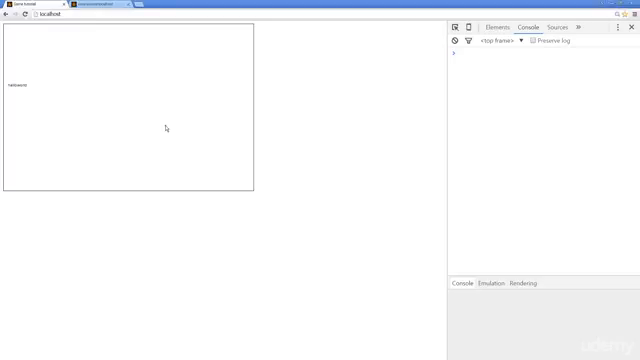